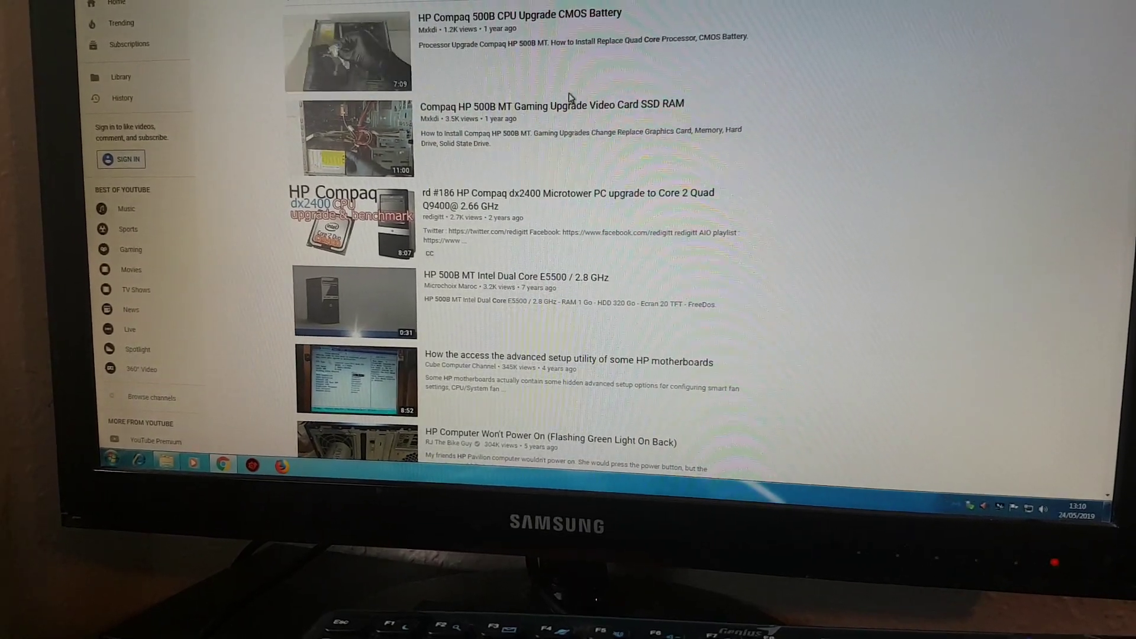
- Open the 'Compaq HP 500B MT Gaming Upgrade Video Card SSD RAM' video from the search results
{"action": "left_click", "coordinate": [548, 103]}
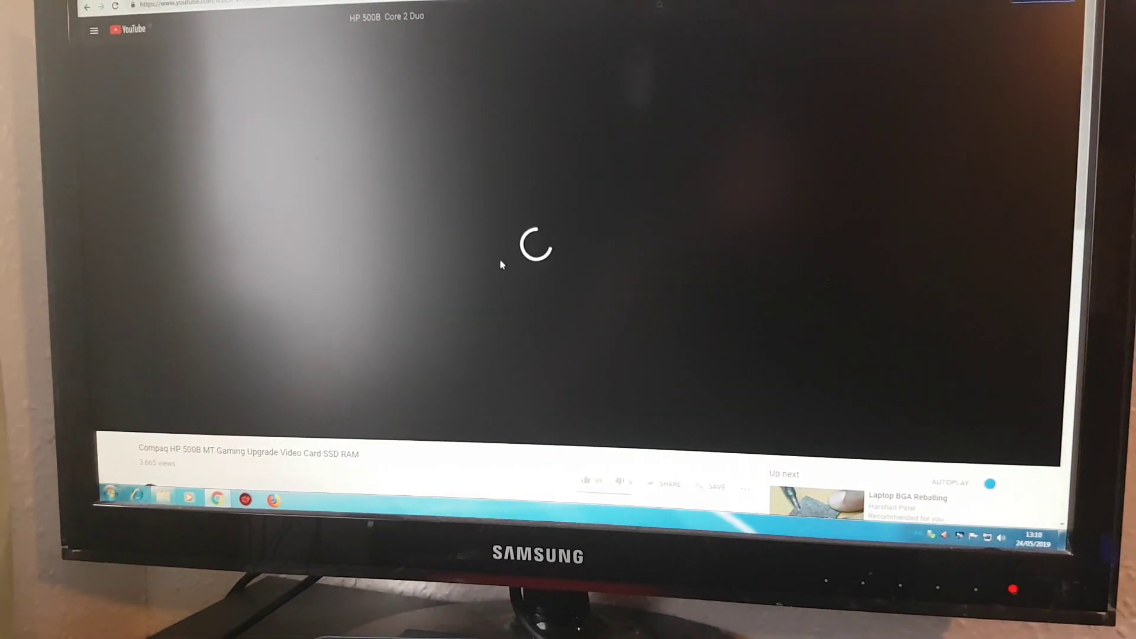